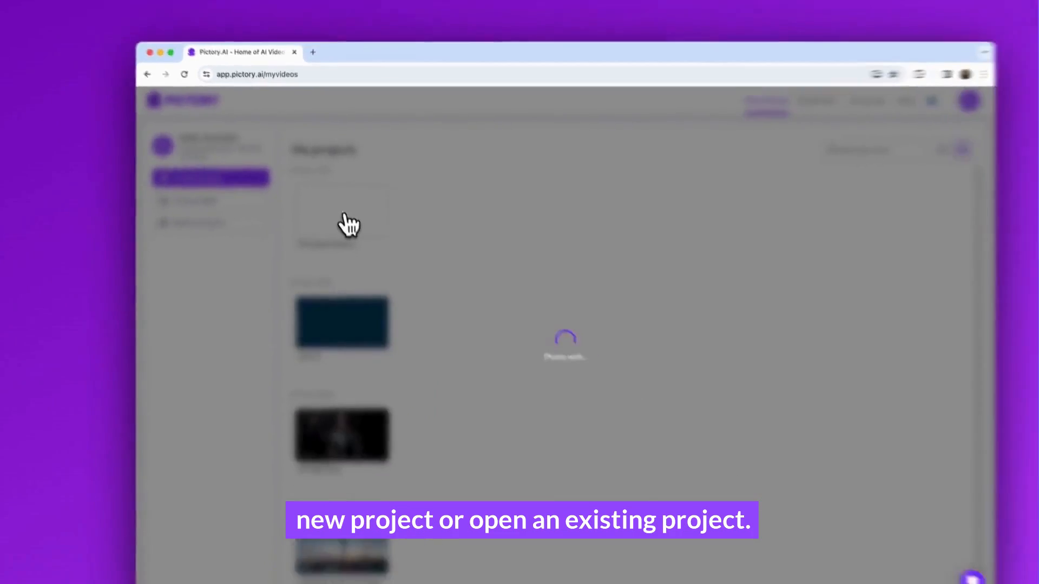
Open 'The season of Sakura' project from My projects into the storyboard editor.
{"action": "left_click", "coordinate": [342, 216]}
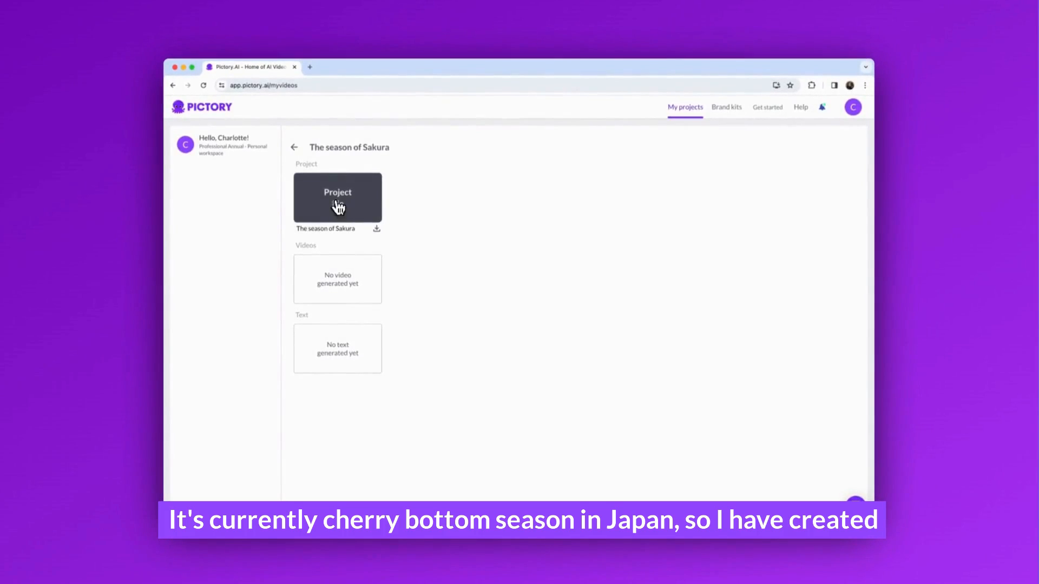
{"action": "left_click", "coordinate": [337, 197]}
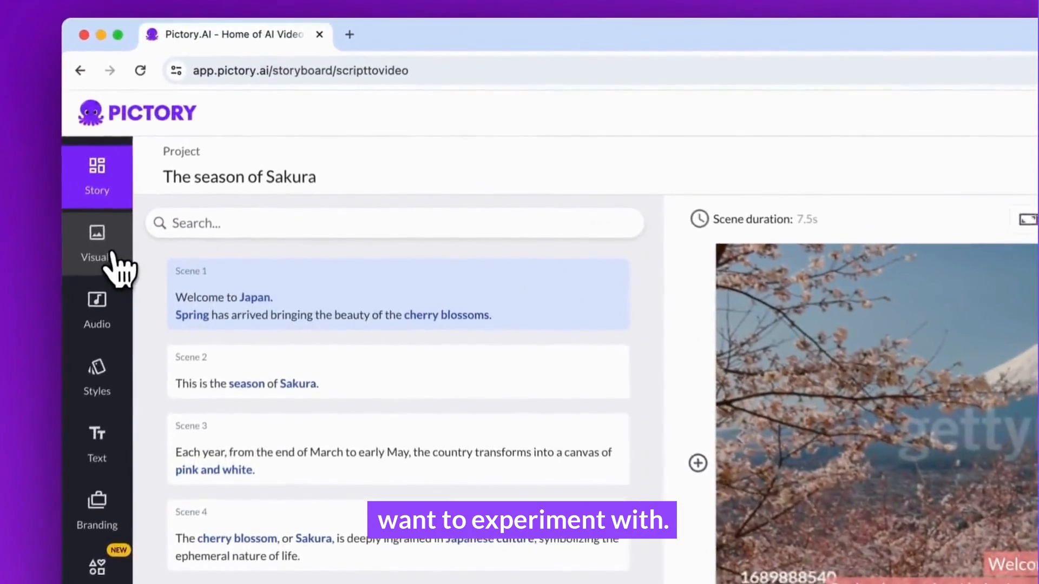
Browse the stock Visuals library and search it for 'japan cherry blossom'.
{"action": "left_click", "coordinate": [97, 243]}
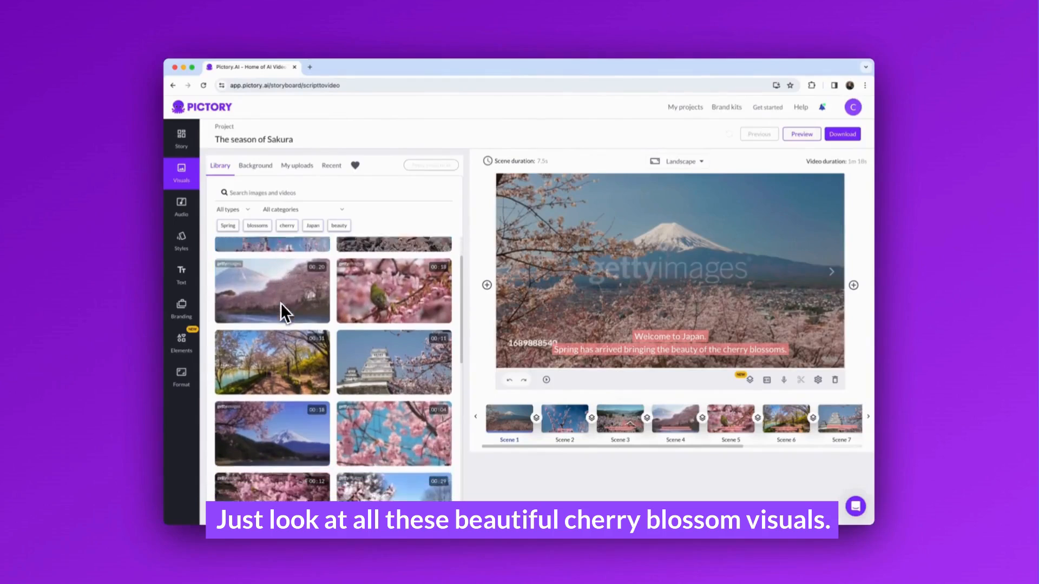
{"action": "scroll", "scroll_direction": "down", "scroll_amount": 3}
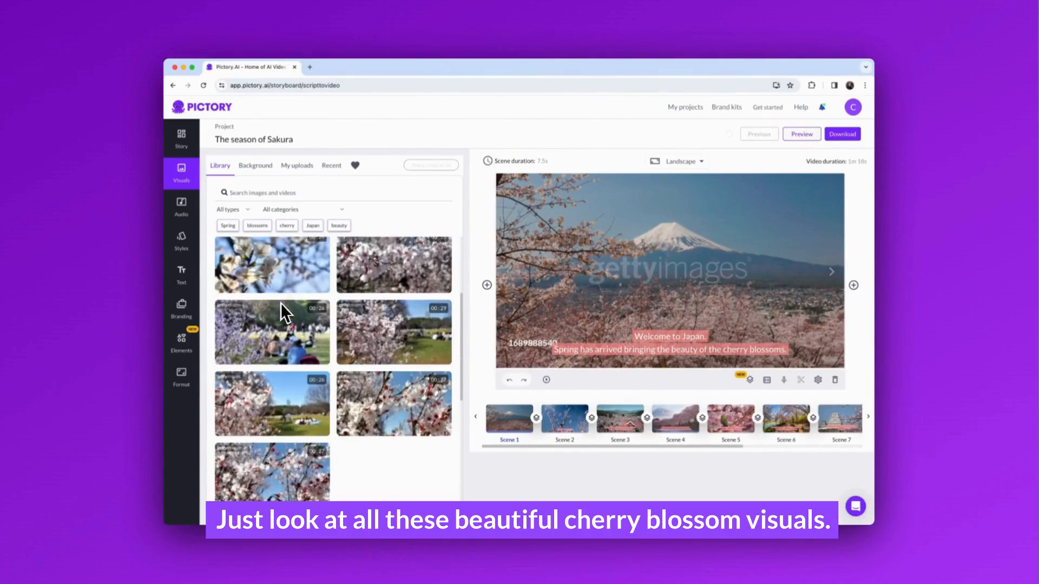
{"action": "type", "text": "japan cherry blossom"}
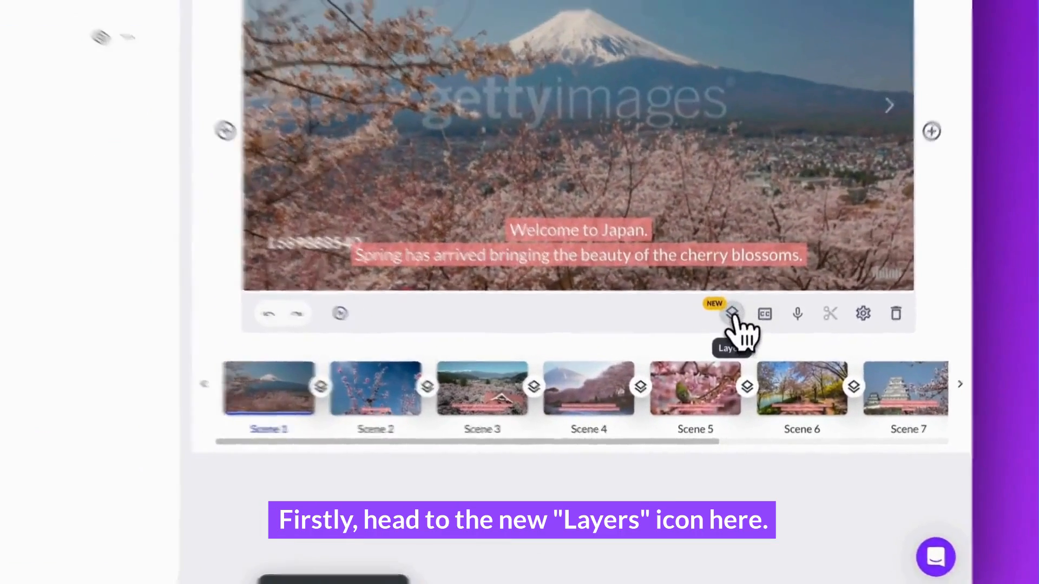
Set Scene 1's background to a pink solid colour and show its layer list.
{"action": "left_click", "coordinate": [732, 313]}
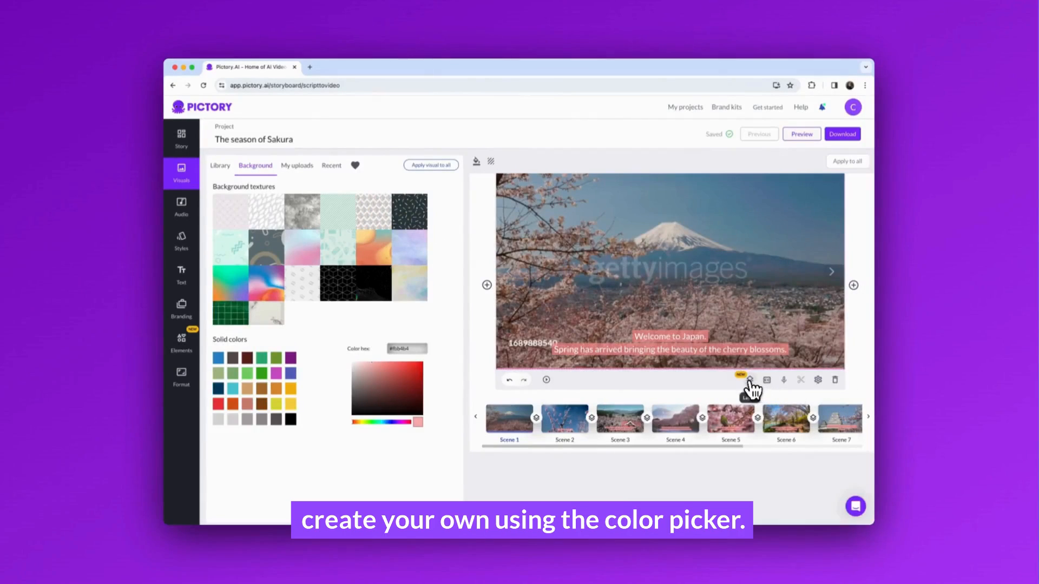
{"action": "left_click", "coordinate": [766, 380]}
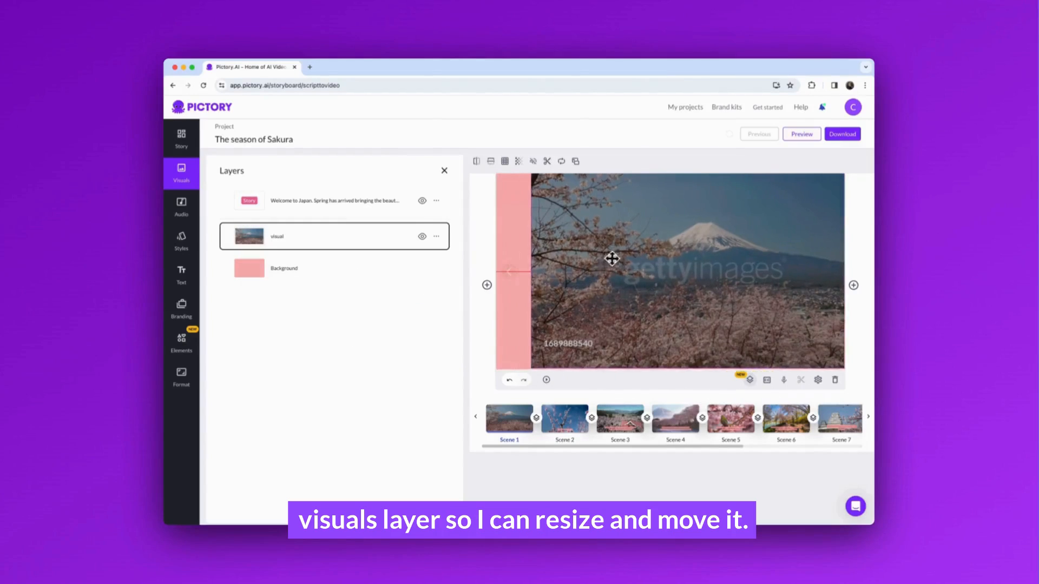
Move Scene 1's photo right and place wrapped, left-aligned captions over the pink left side.
{"action": "left_click_drag", "start_coordinate": [613, 258], "coordinate": [669, 259]}
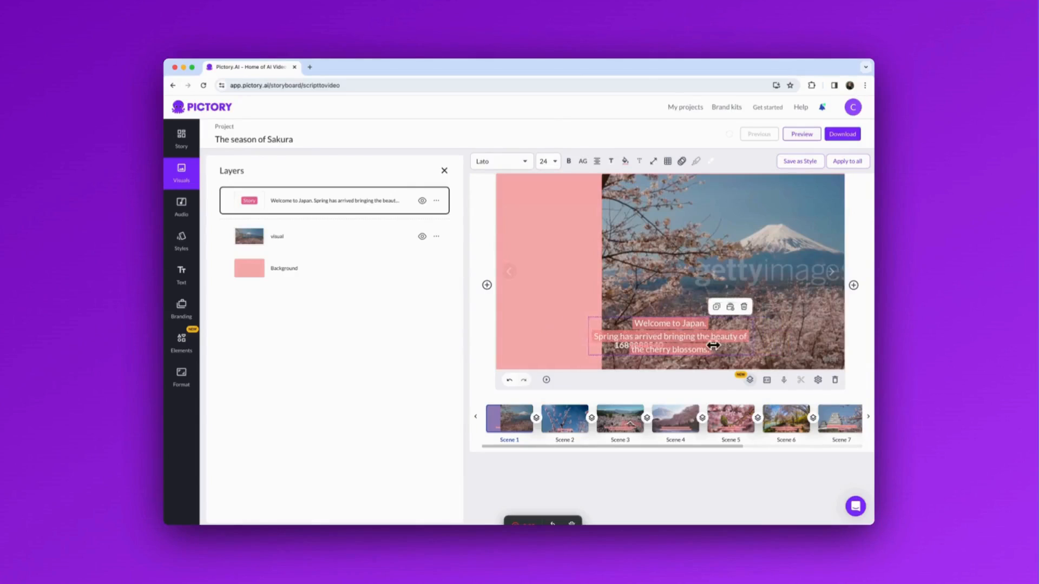
{"action": "left_click_drag", "start_coordinate": [669, 336], "coordinate": [563, 273]}
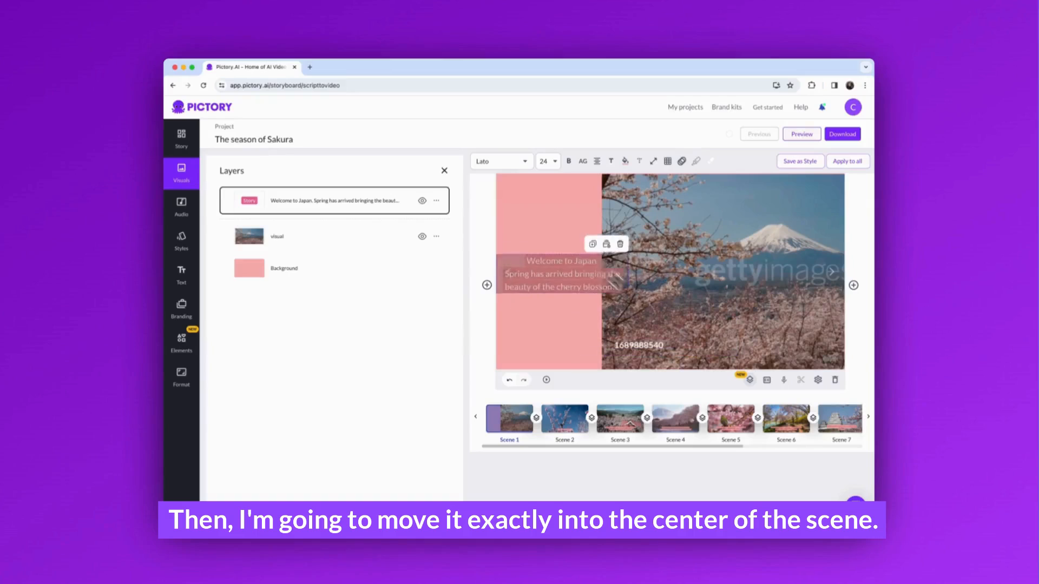
{"action": "left_click_drag", "start_coordinate": [560, 274], "coordinate": [583, 274]}
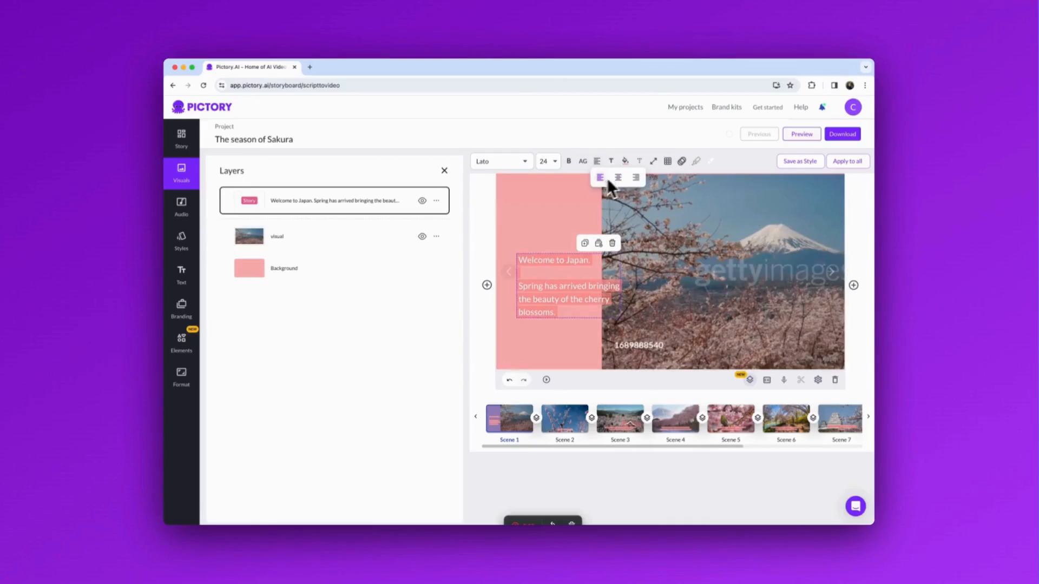
{"action": "left_click", "coordinate": [625, 161]}
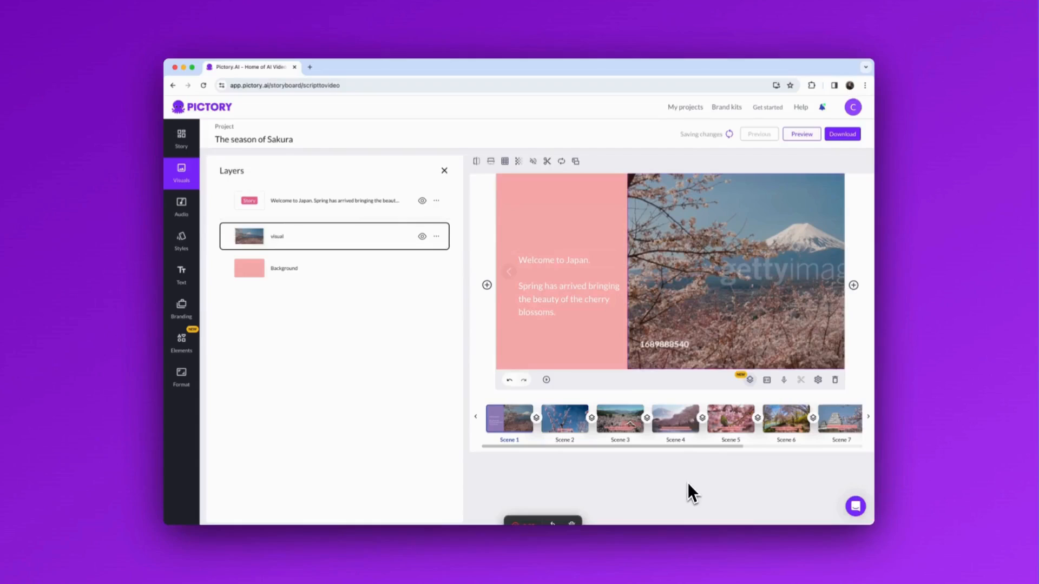
Add a cherry blossom sticker to Scene 1 and shrink it into place over the photo.
{"action": "left_click", "coordinate": [181, 341]}
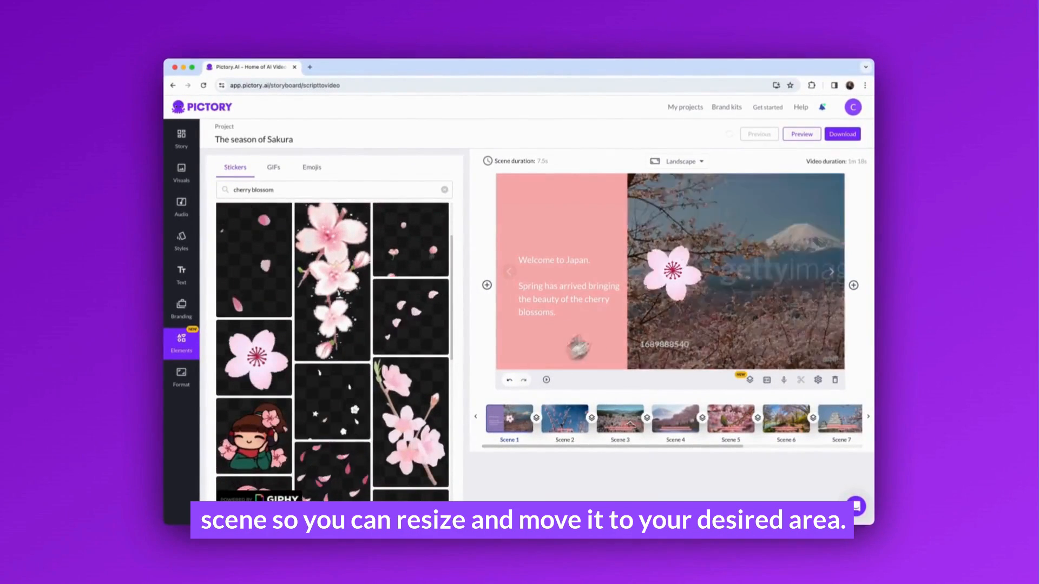
{"action": "left_click", "coordinate": [674, 271]}
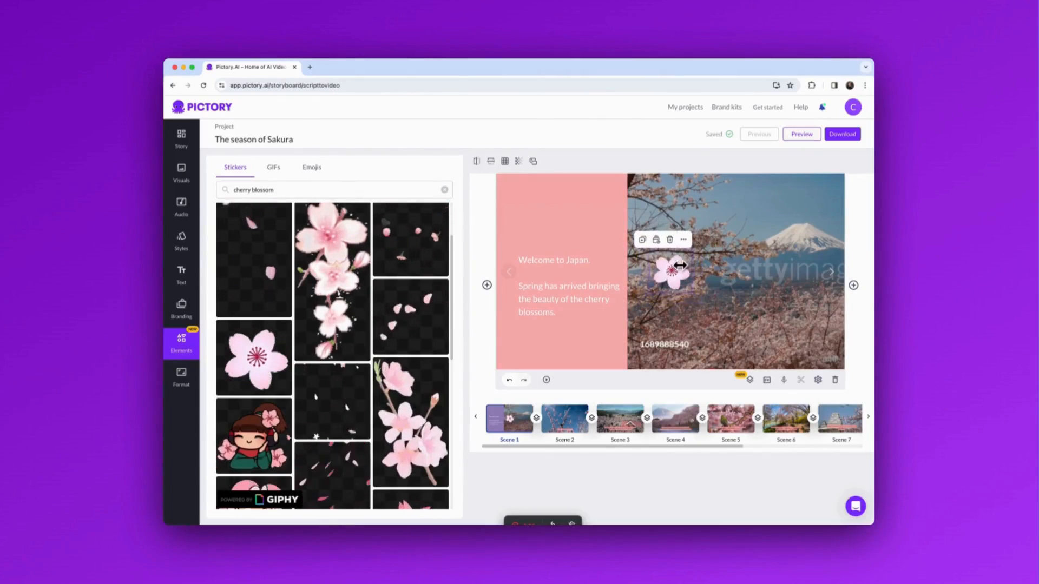
{"action": "left_click_drag", "start_coordinate": [672, 270], "coordinate": [599, 340]}
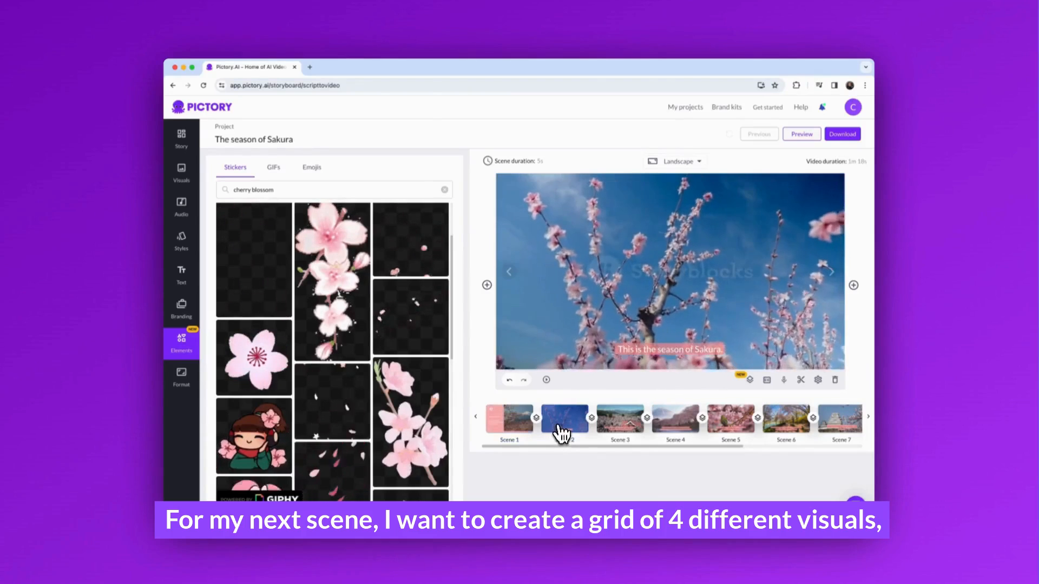
In Scene 2, add the blue-sky cherry blossom clip as a layer over its visual.
{"action": "left_click", "coordinate": [180, 173]}
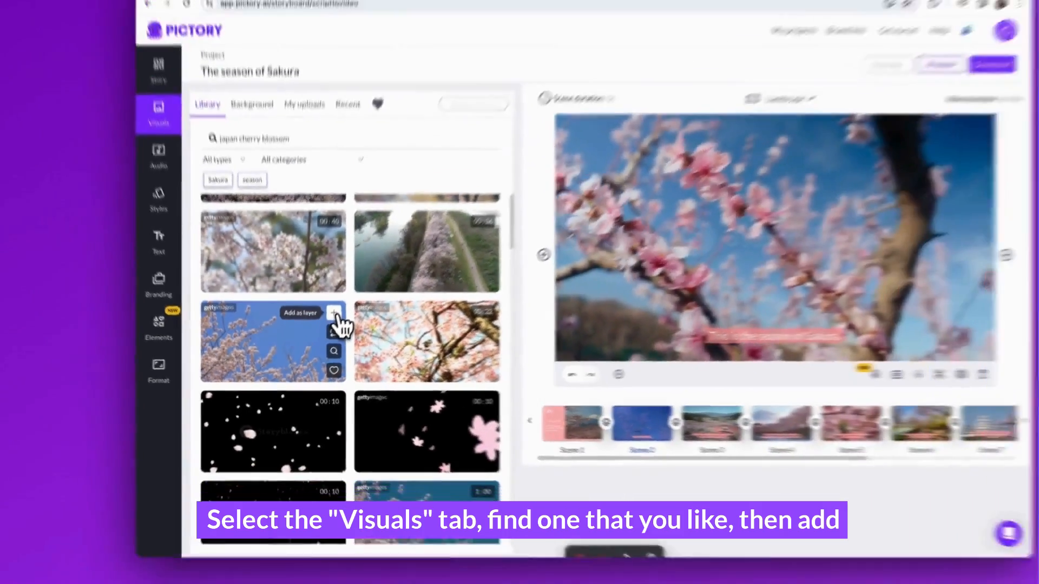
{"action": "left_click", "coordinate": [334, 313]}
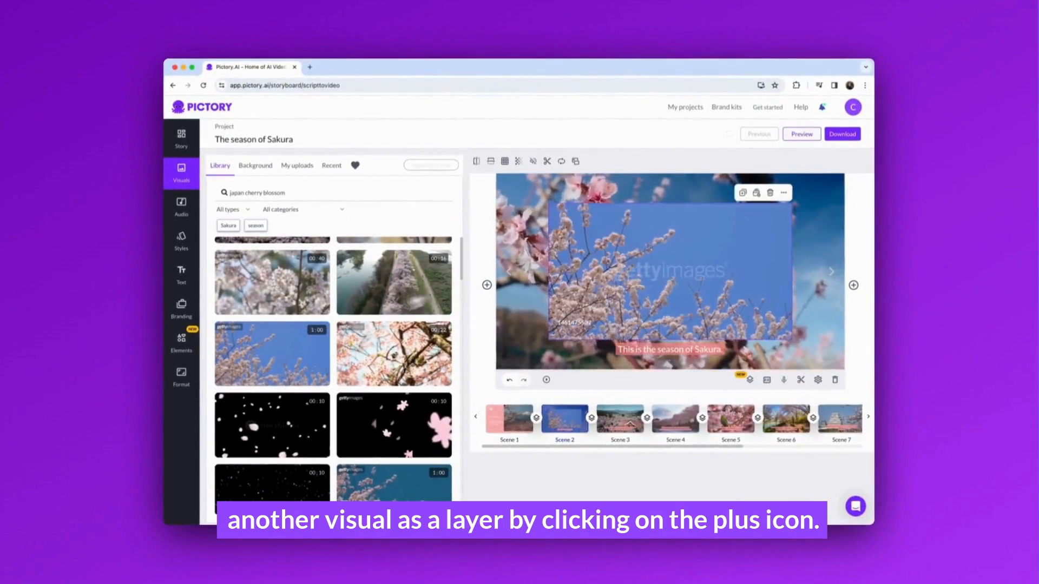
{"action": "left_click", "coordinate": [486, 284]}
{"action": "type", "text": "pink"}
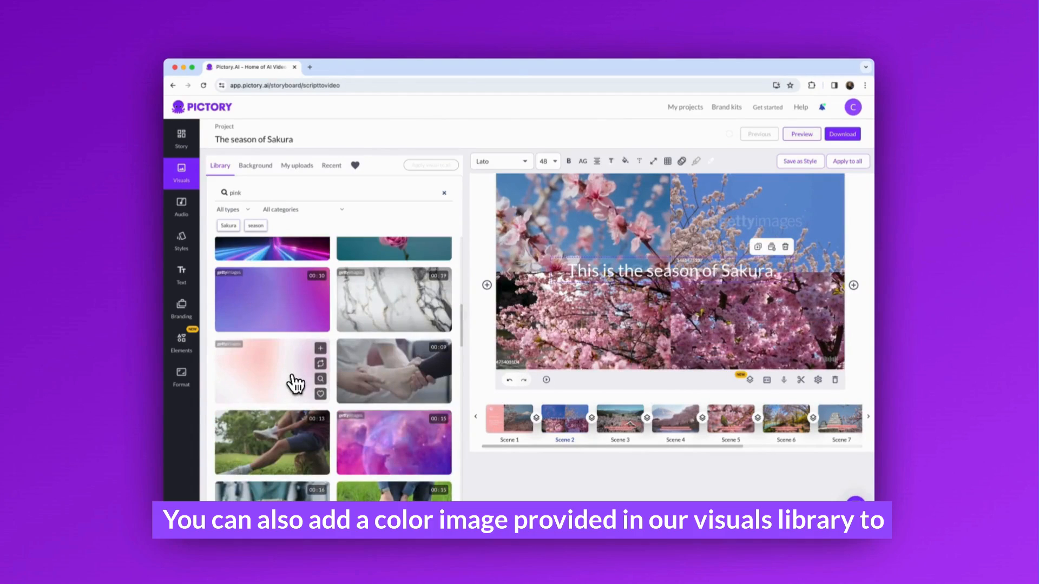
{"action": "mouse_move", "coordinate": [320, 347]}
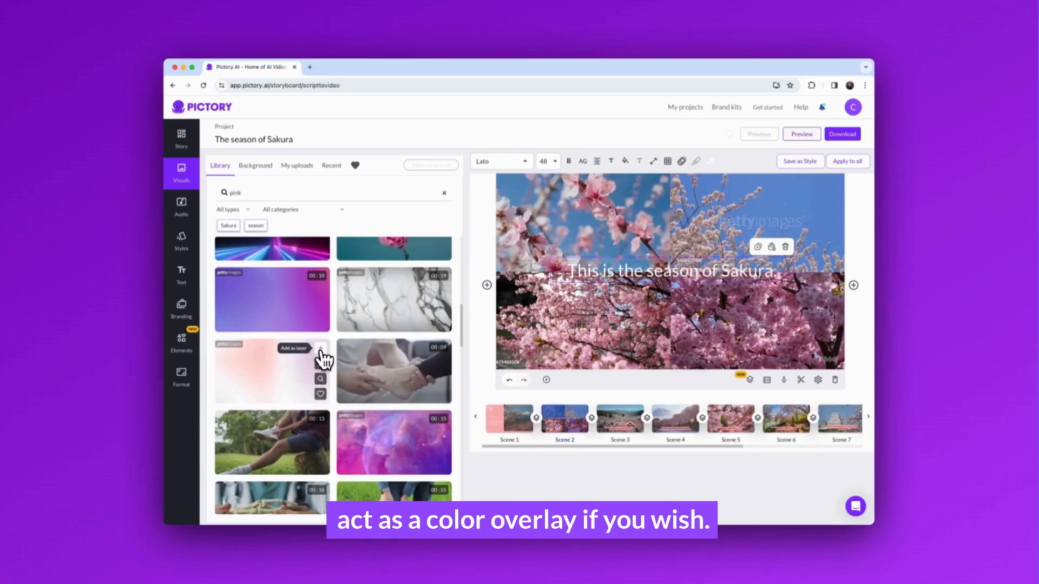
Layer a soft pink gradient over Scene 2, lower its opacity, and play the scene back.
{"action": "left_click", "coordinate": [321, 350]}
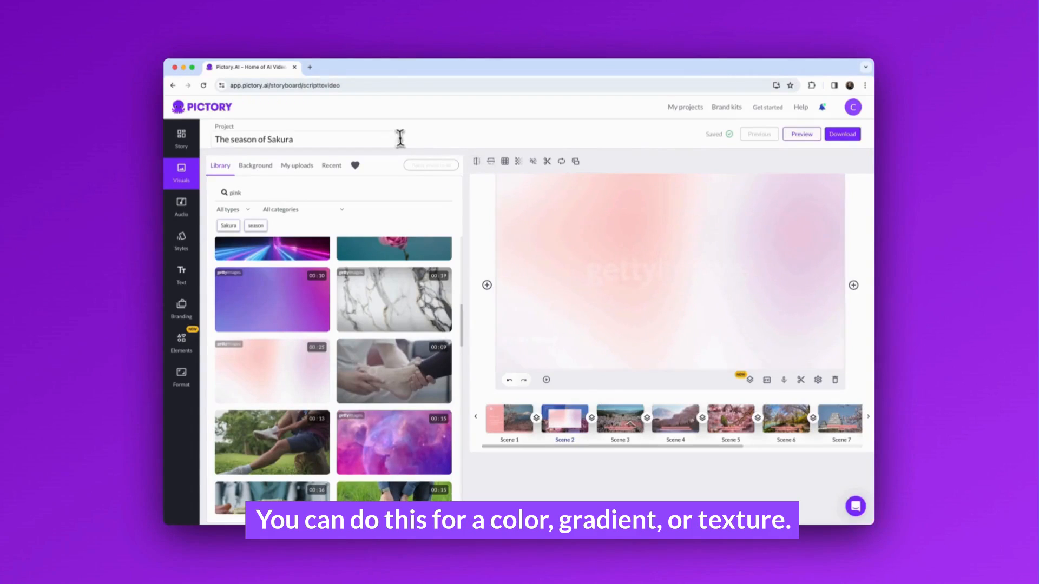
{"action": "left_click", "coordinate": [516, 161]}
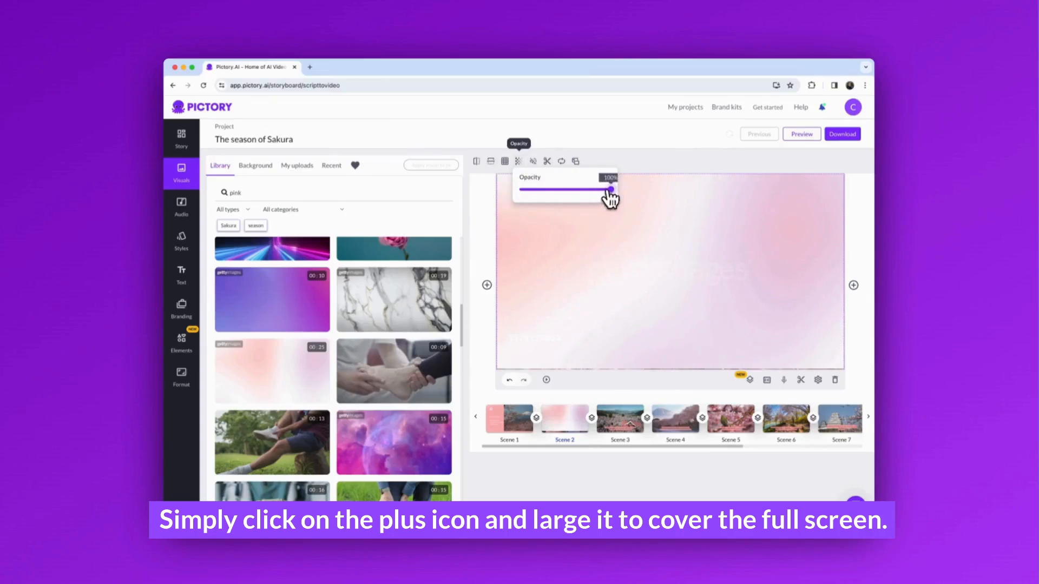
{"action": "left_click_drag", "start_coordinate": [609, 191], "coordinate": [556, 191]}
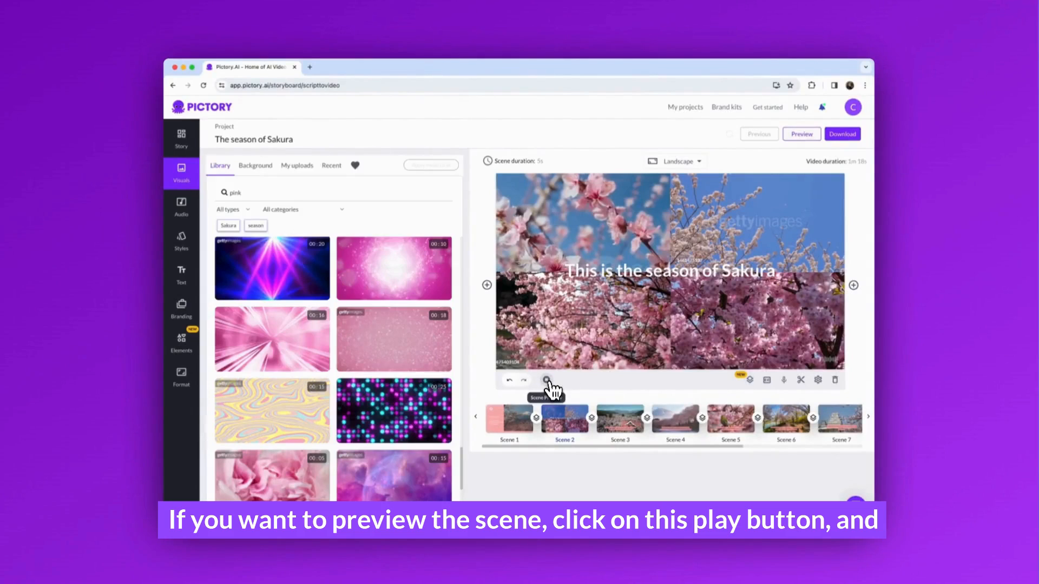
{"action": "left_click", "coordinate": [545, 388]}
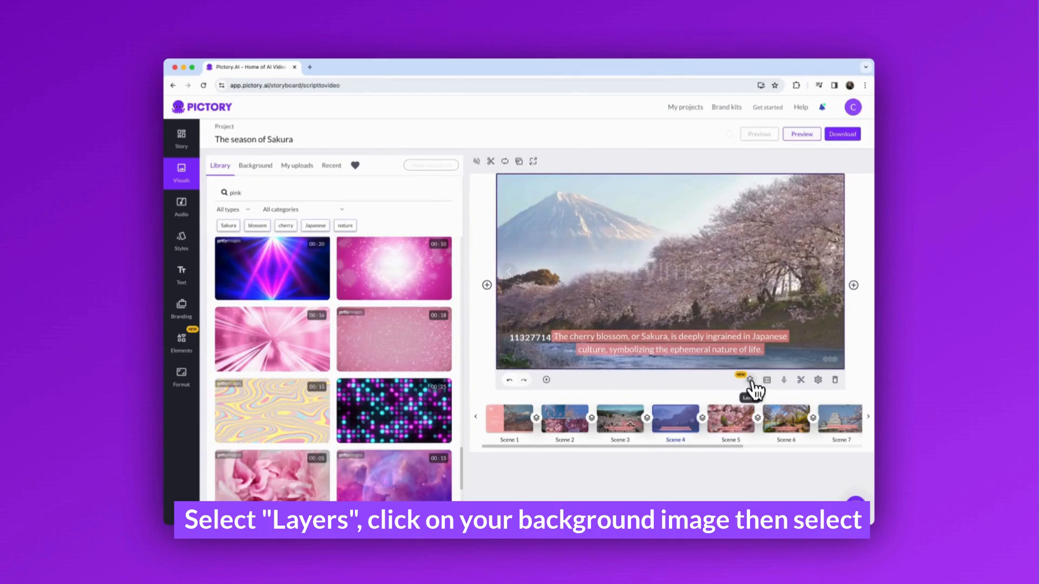
Set Scene 4's background layer to the pink #fbb6b6 solid colour.
{"action": "left_click", "coordinate": [749, 380]}
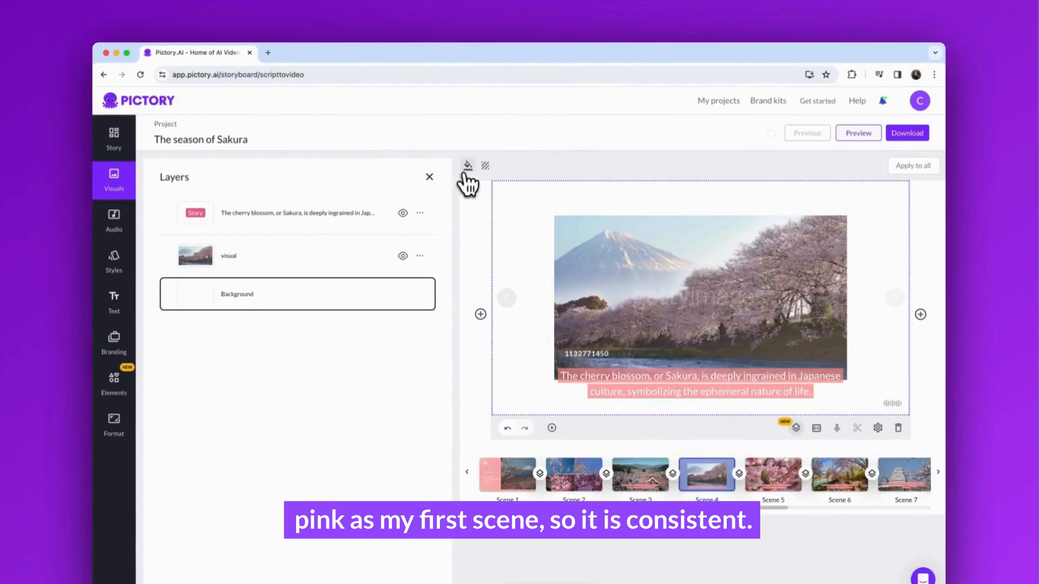
{"action": "left_click", "coordinate": [468, 164]}
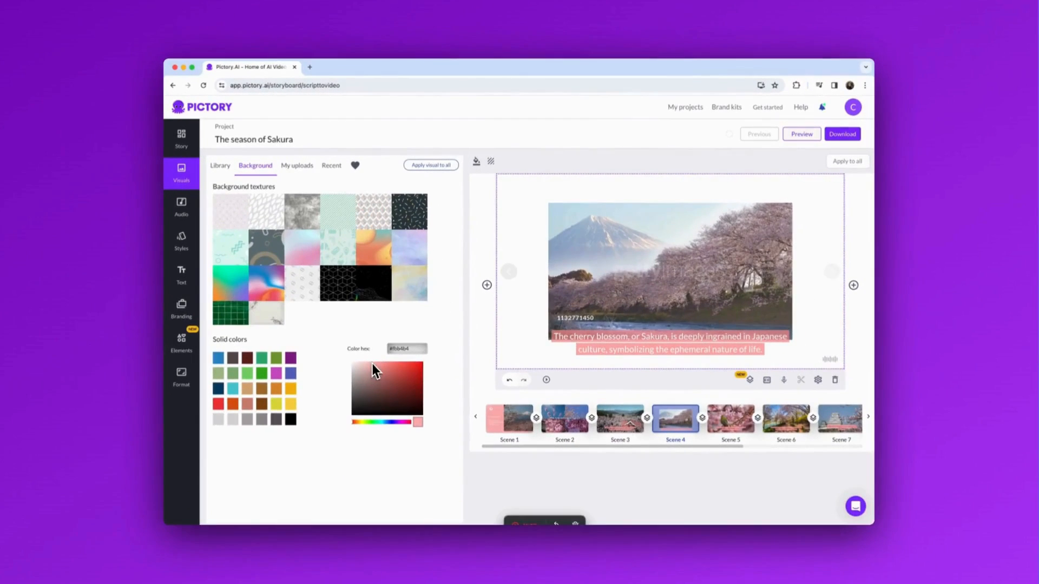
{"action": "left_click", "coordinate": [387, 381]}
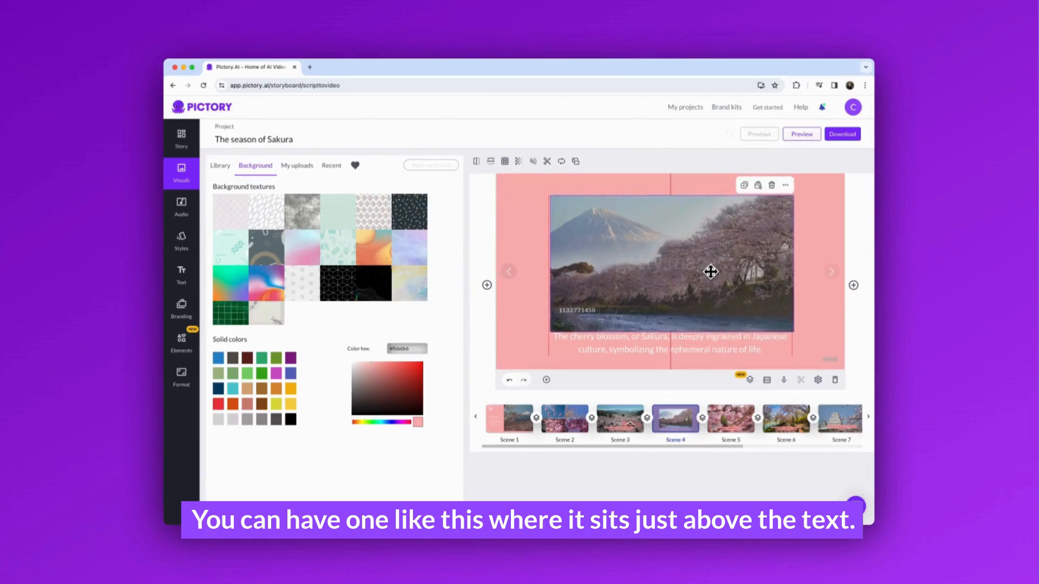
Shrink Scene 4's Mount Fuji visual so pink background surrounds it.
{"action": "left_click", "coordinate": [671, 349]}
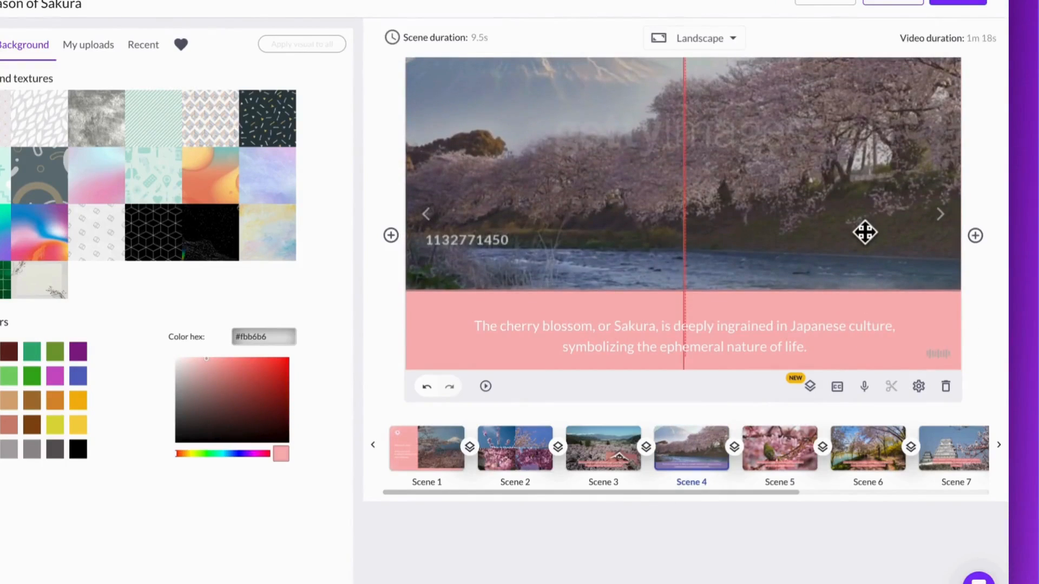
{"action": "left_click", "coordinate": [683, 335]}
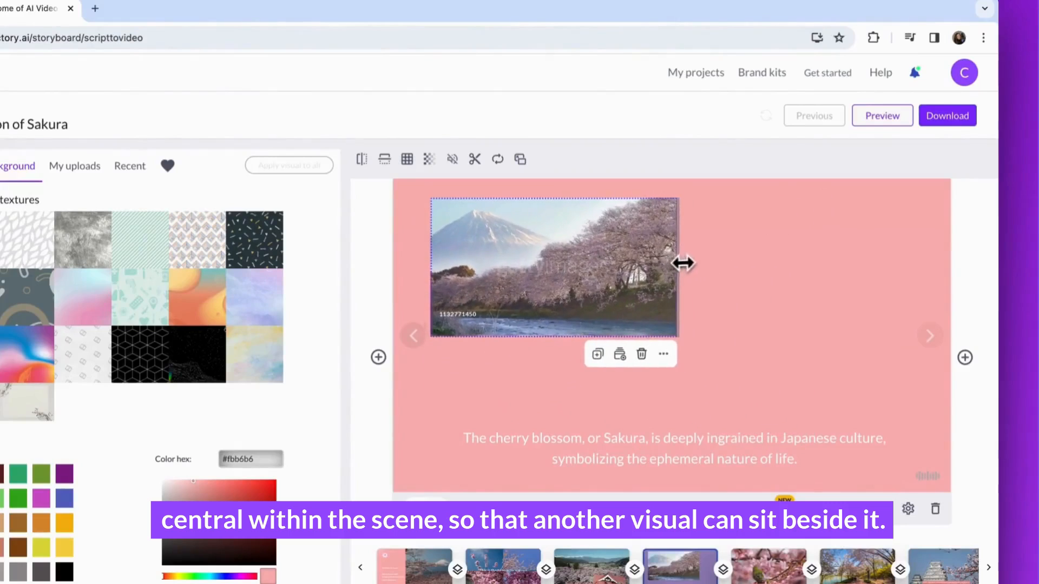
{"action": "left_click_drag", "start_coordinate": [553, 268], "coordinate": [553, 332]}
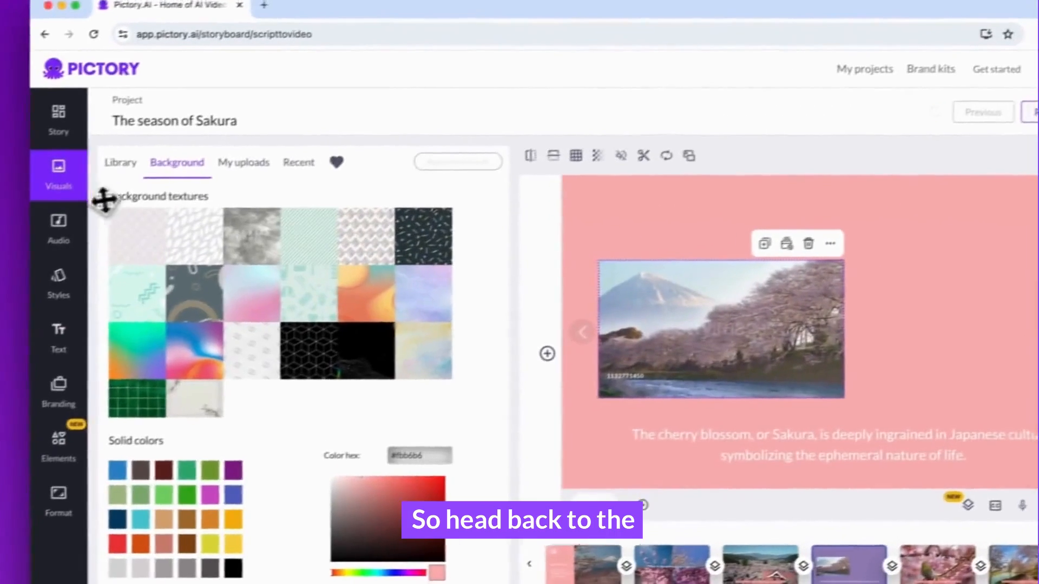
Add a japan cherry blossom clip beside Mount Fuji, match its size, and preview Scene 4.
{"action": "type", "text": "japan ch"}
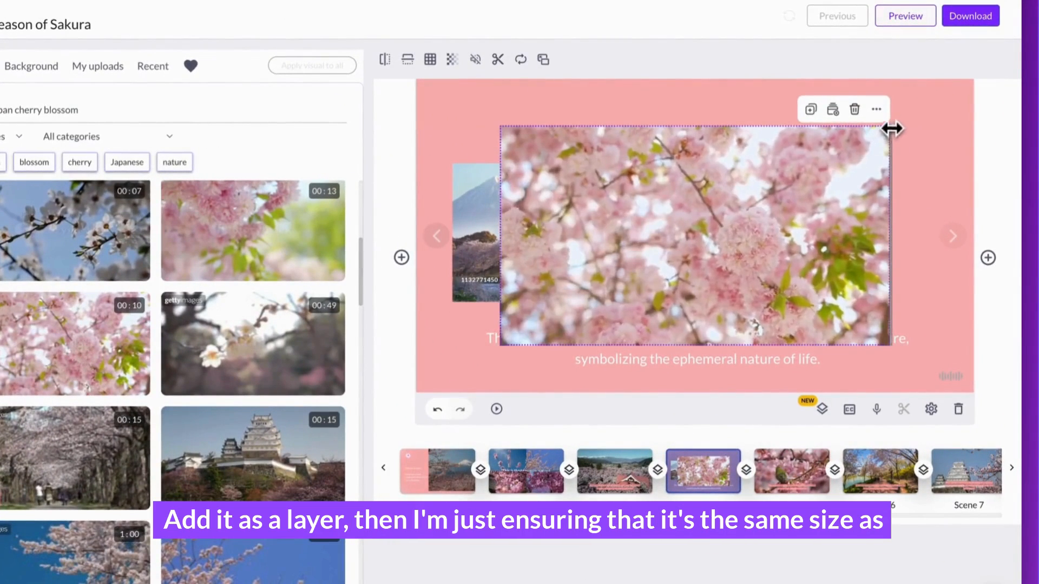
{"action": "left_click_drag", "start_coordinate": [893, 129], "coordinate": [825, 193]}
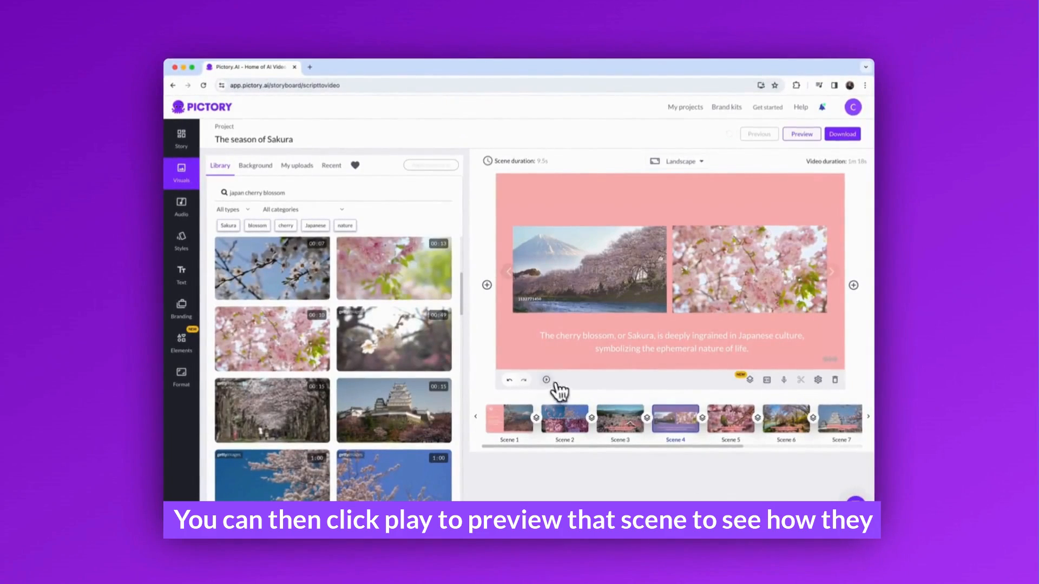
{"action": "left_click", "coordinate": [546, 380]}
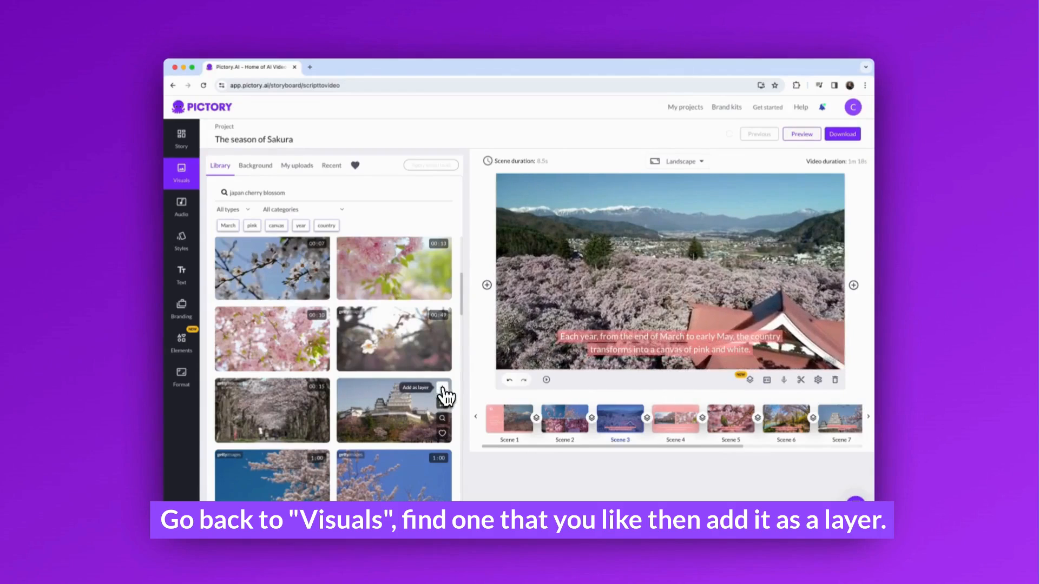
Add the castle image as a layer over scene 3 and lower the blossom landscape's opacity.
{"action": "left_click", "coordinate": [441, 392]}
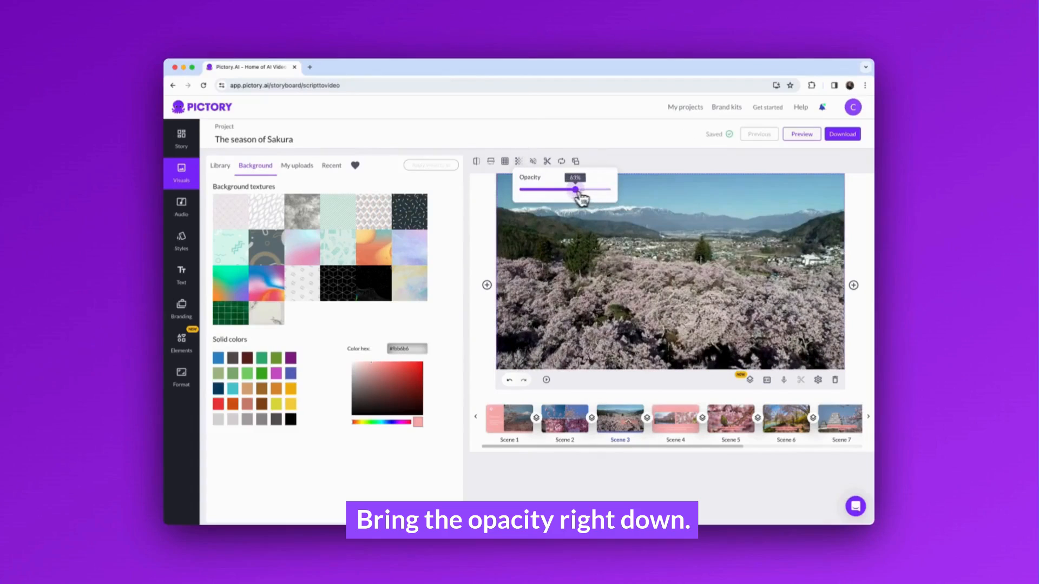
{"action": "left_click_drag", "start_coordinate": [575, 189], "coordinate": [537, 190]}
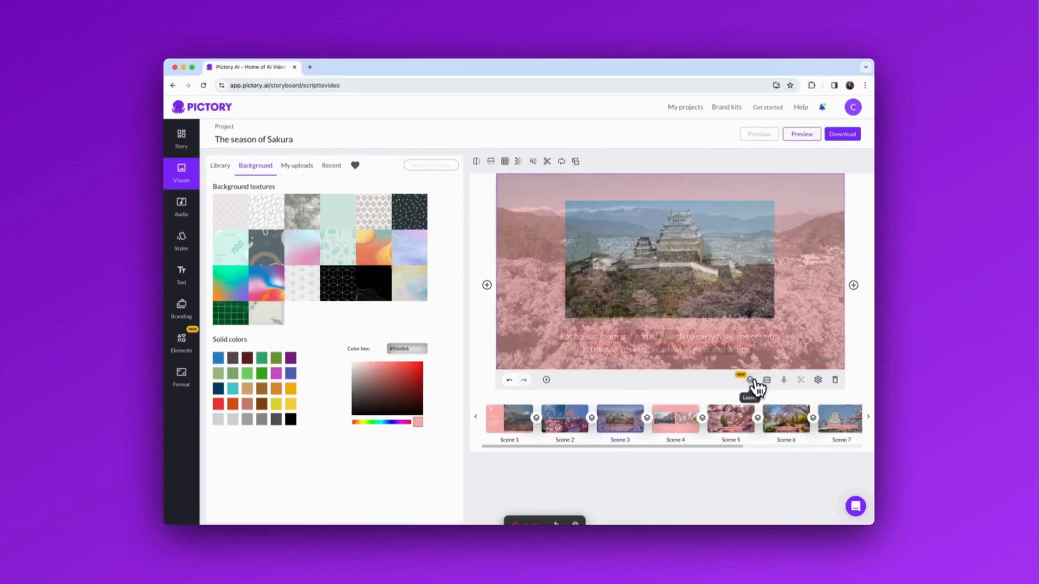
From scene 3's layer list, fade the blossom landscape layer further left so the castle stands out.
{"action": "left_click", "coordinate": [750, 380]}
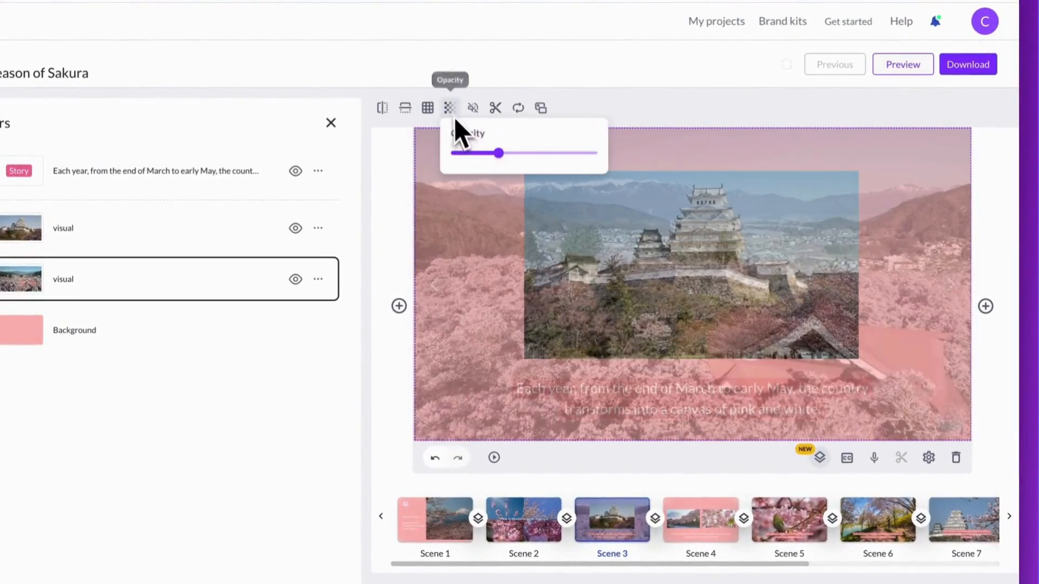
{"action": "left_click_drag", "start_coordinate": [498, 153], "coordinate": [454, 153]}
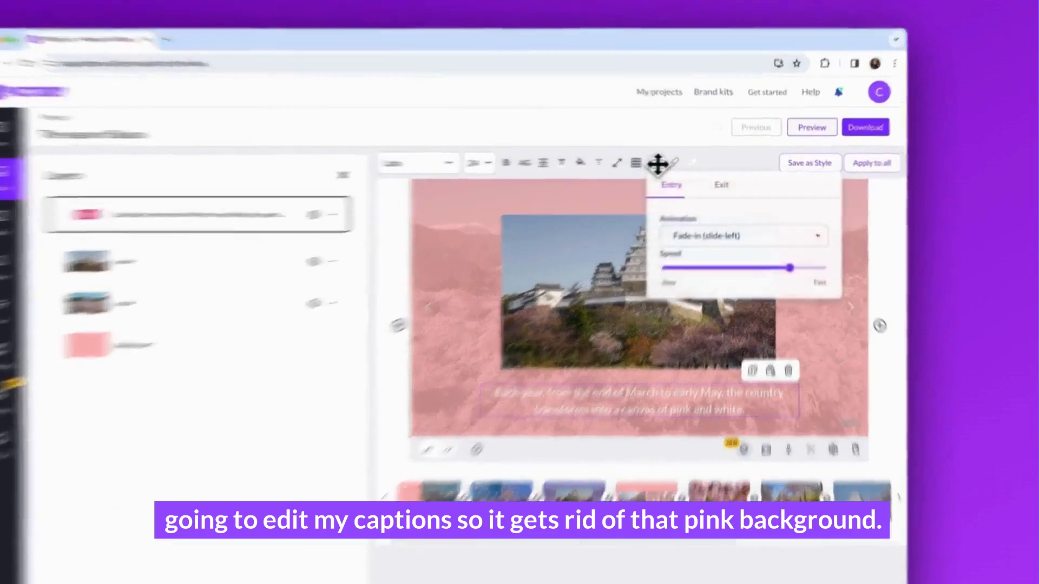
Choose a slower entry animation for scene 3's caption, then start a preview of the whole video.
{"action": "left_click", "coordinate": [729, 279]}
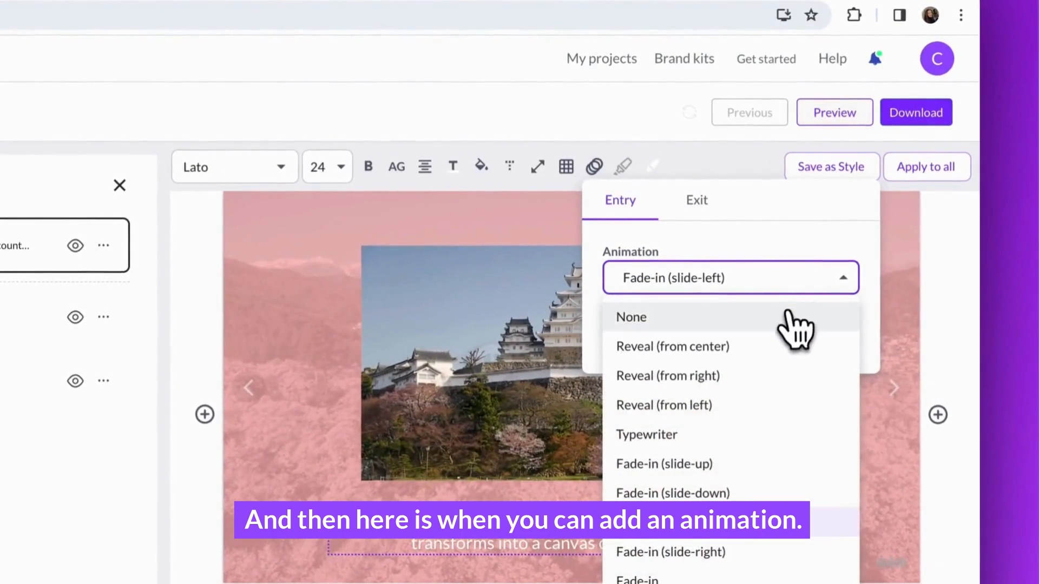
{"action": "scroll", "scroll_direction": "down", "scroll_amount": 3}
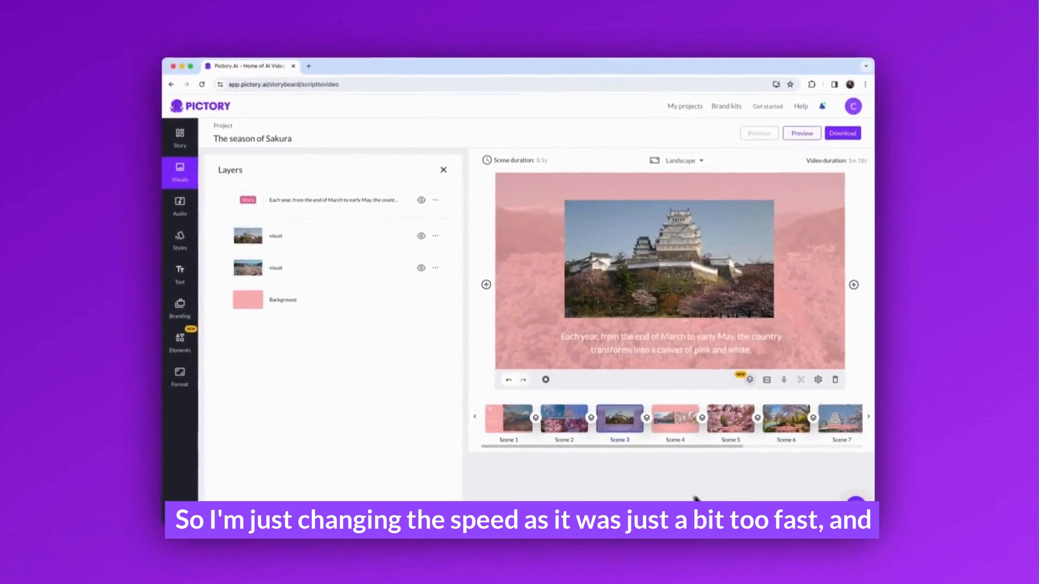
{"action": "left_click", "coordinate": [800, 133]}
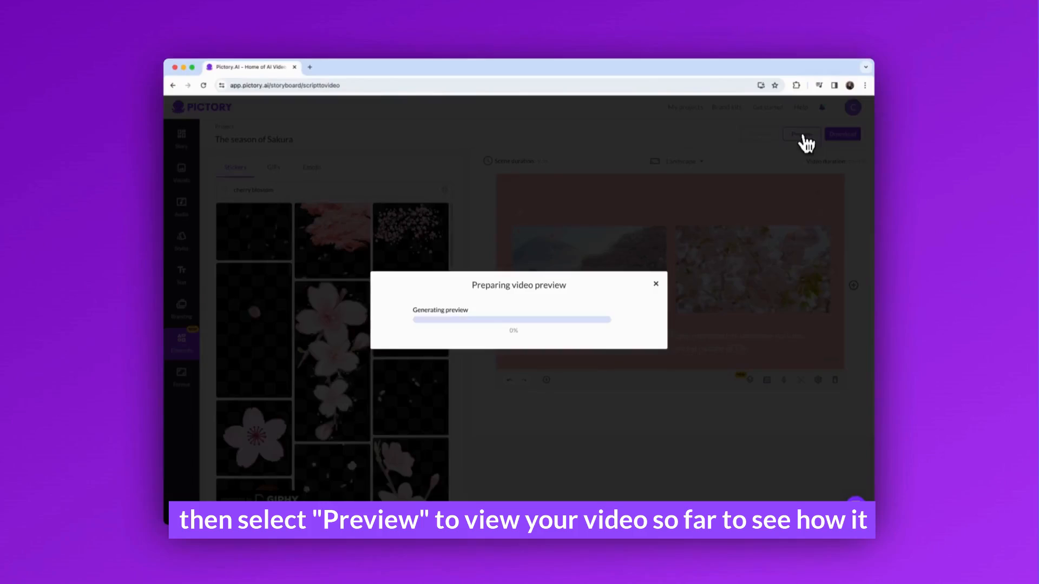